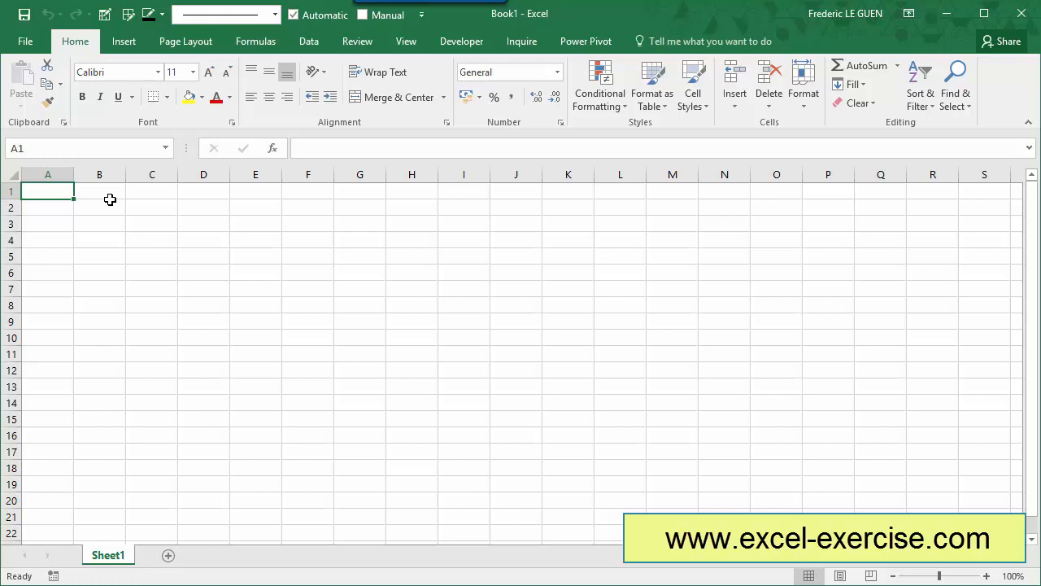
mouse_move(488, 404)
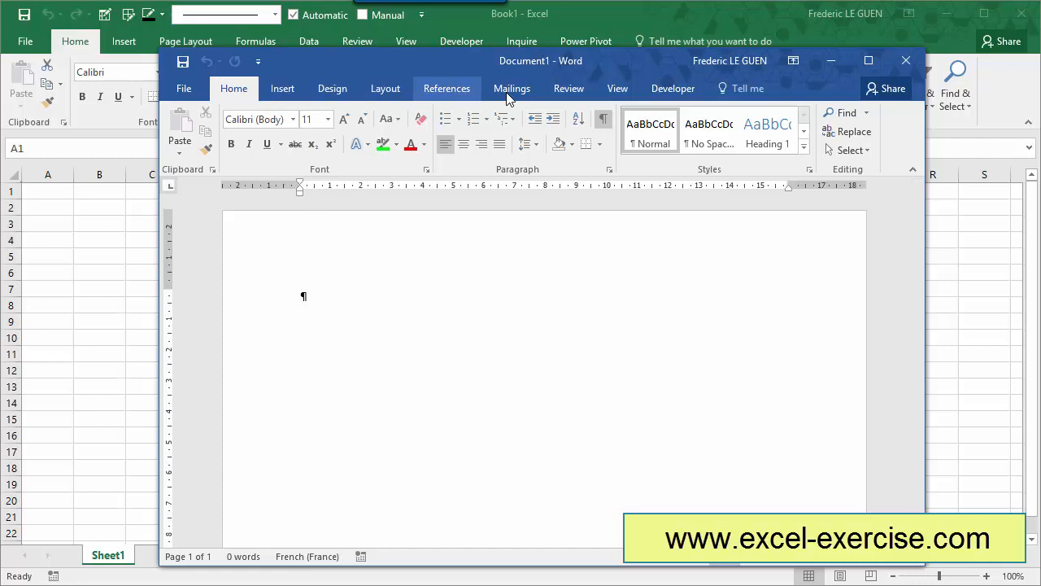
mouse_move(905, 60)
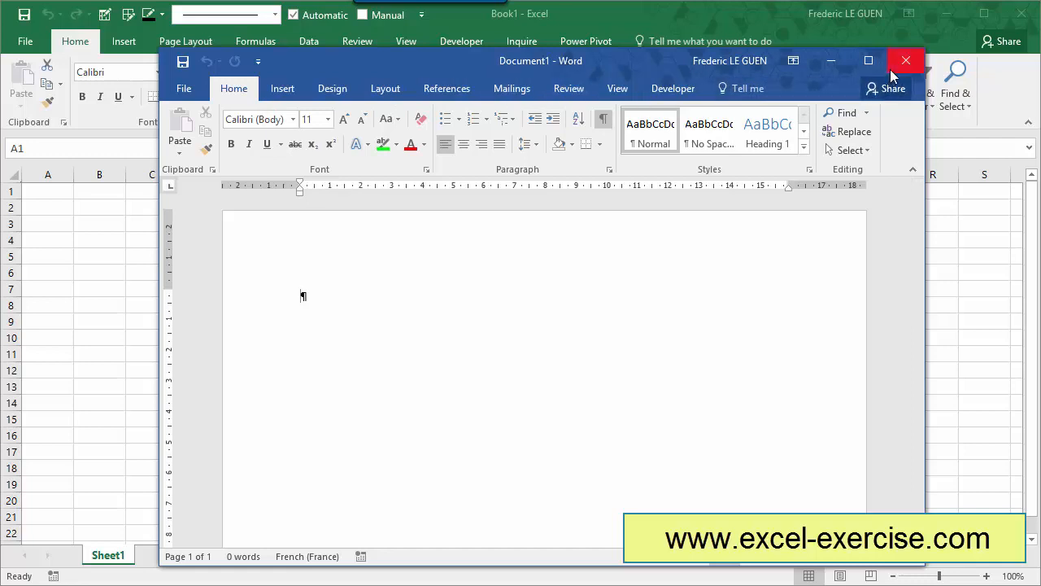
Close the blank Word document, make French Excel's preferred display language, and acknowledge the restart notice
click(906, 60)
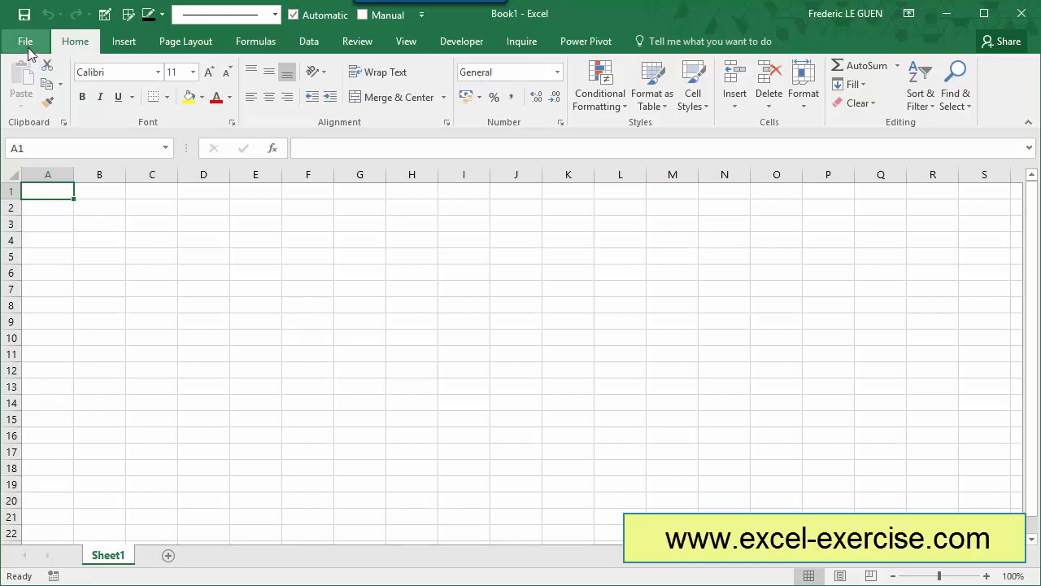
click(25, 41)
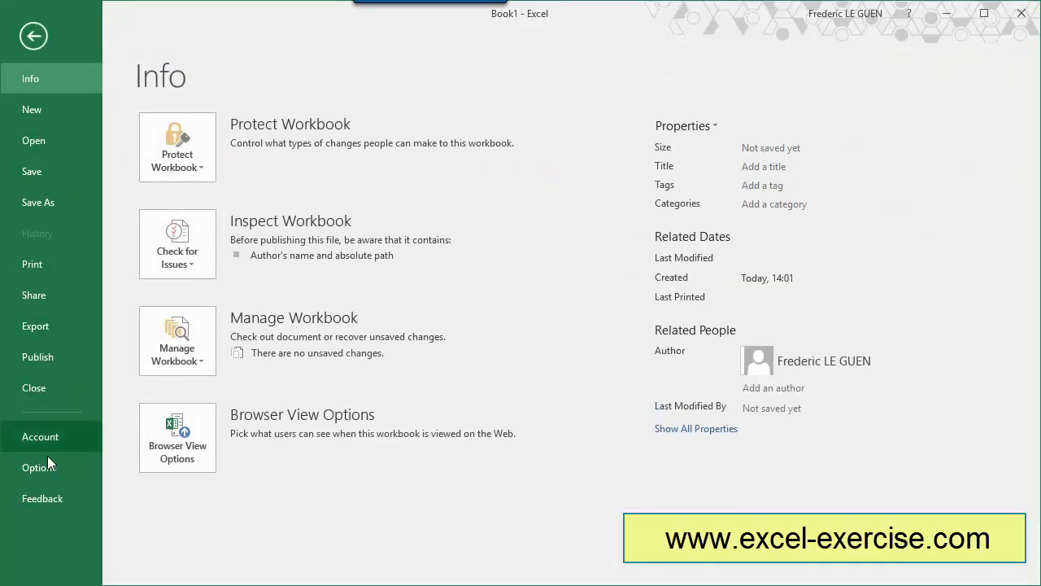
click(33, 35)
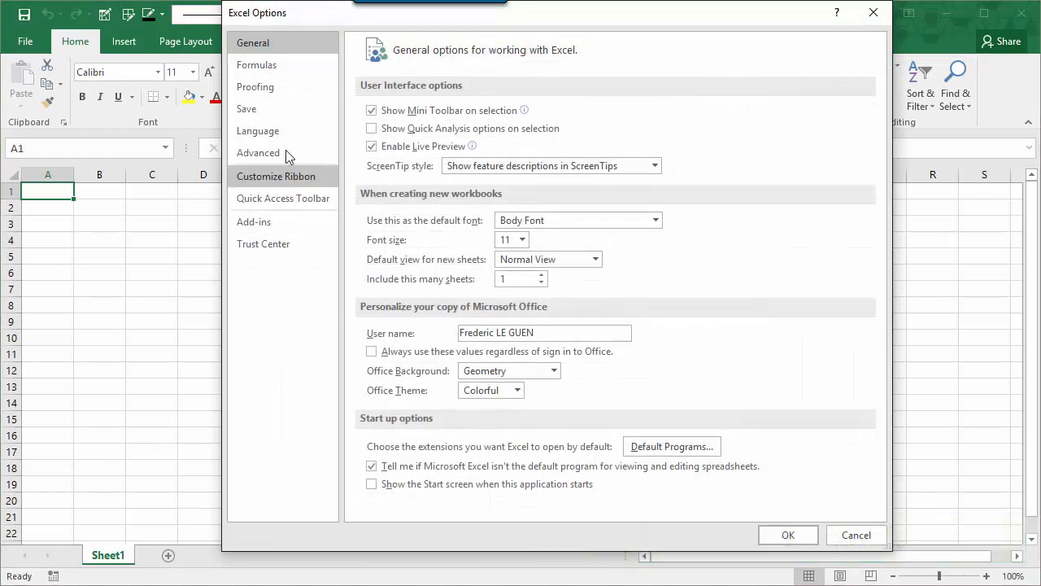
click(258, 130)
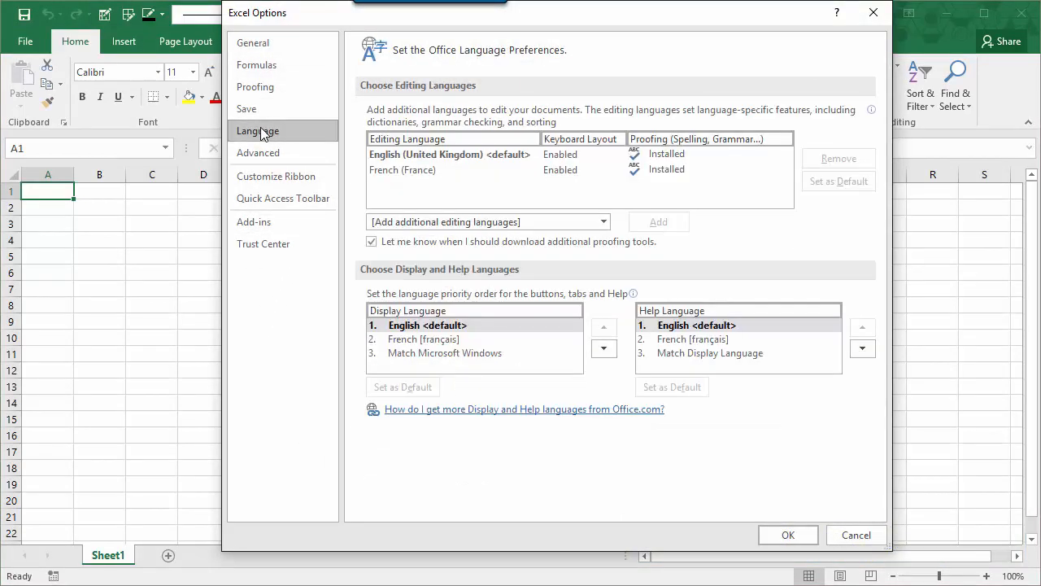
mouse_move(708, 350)
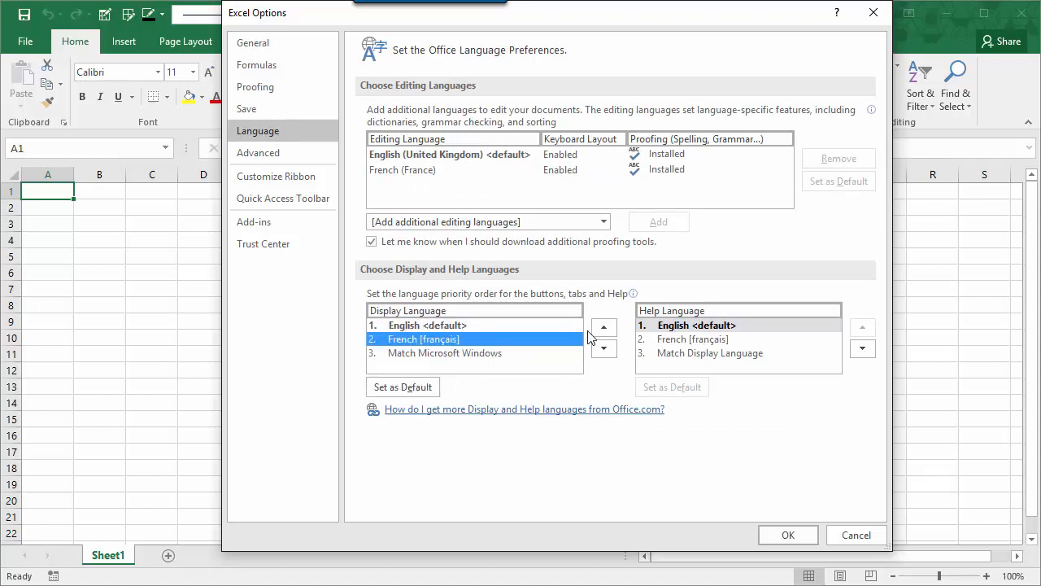
click(604, 326)
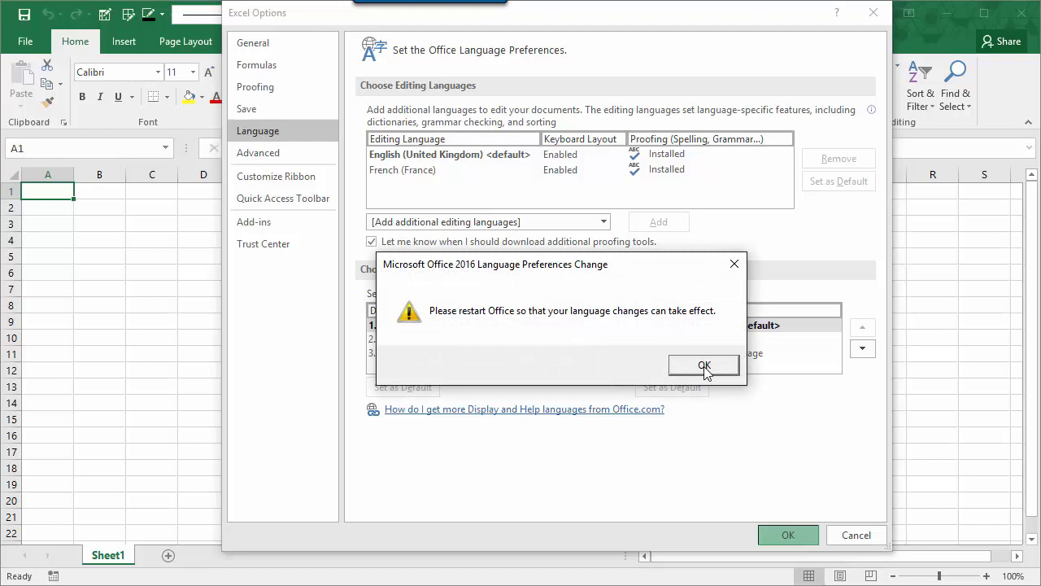
click(704, 365)
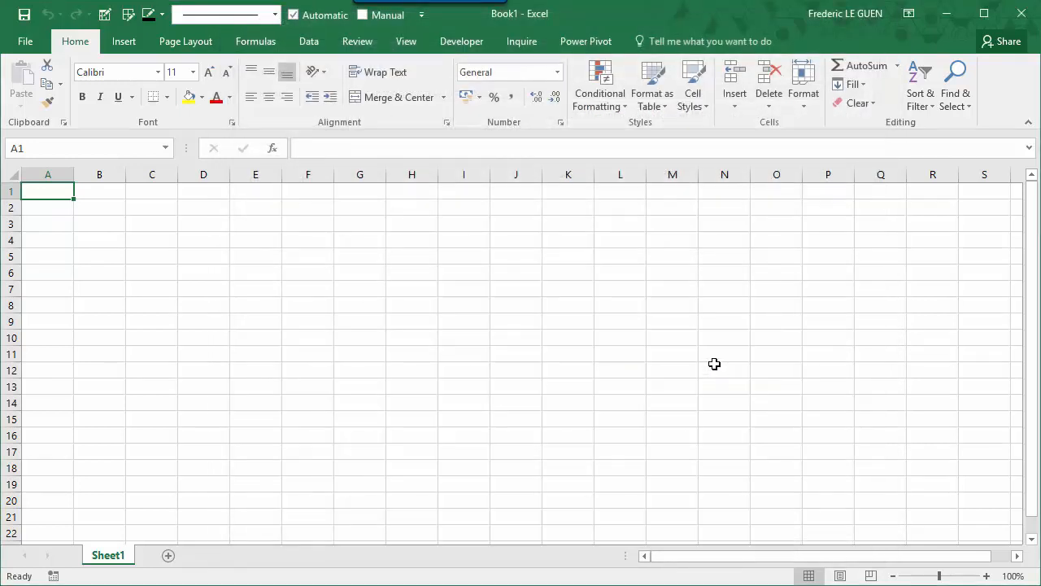
mouse_move(1023, 15)
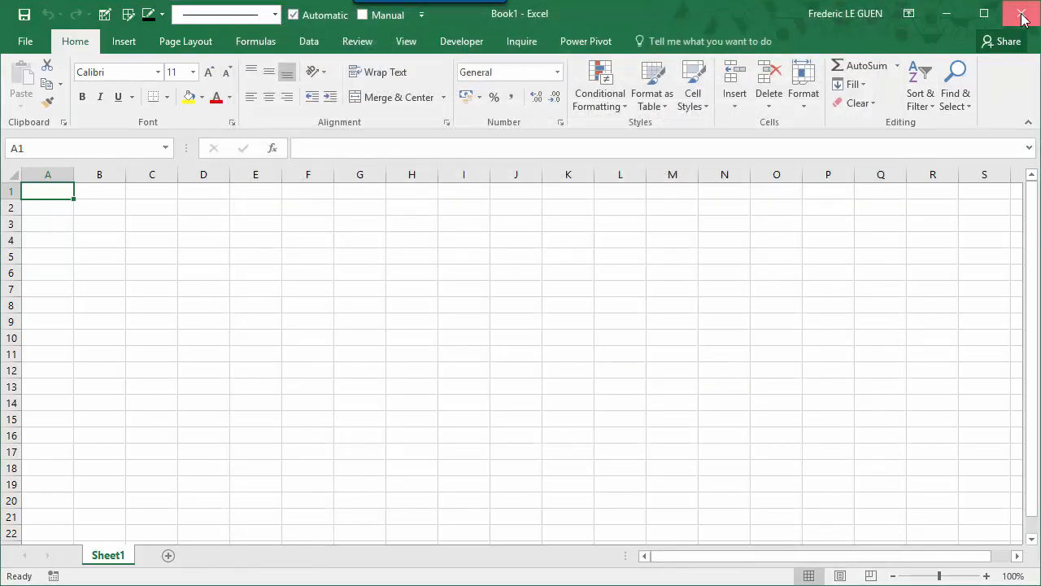
Close Excel without saving Book1 so it can restart with the new language setting
click(1023, 15)
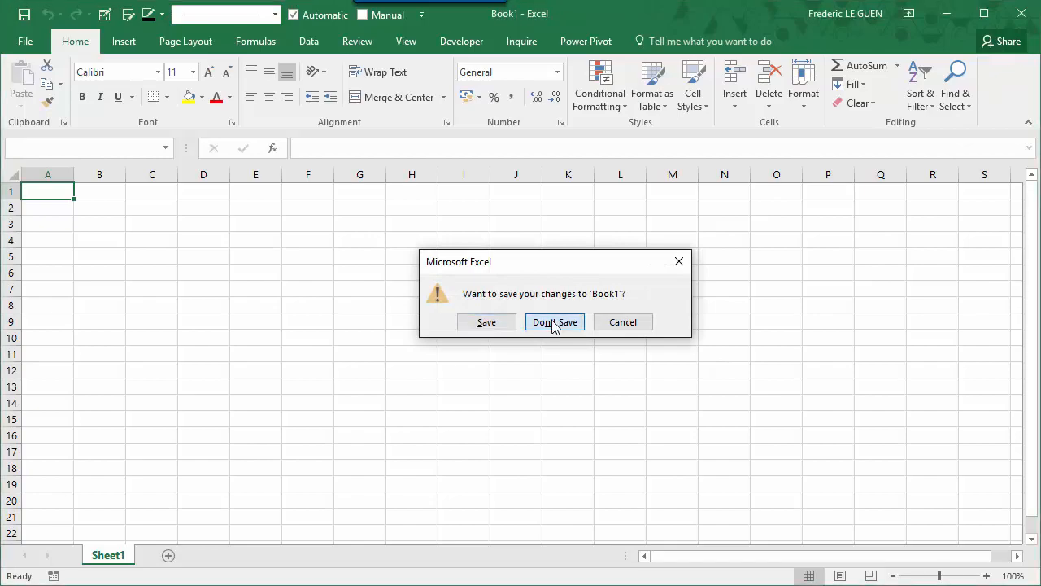
click(554, 322)
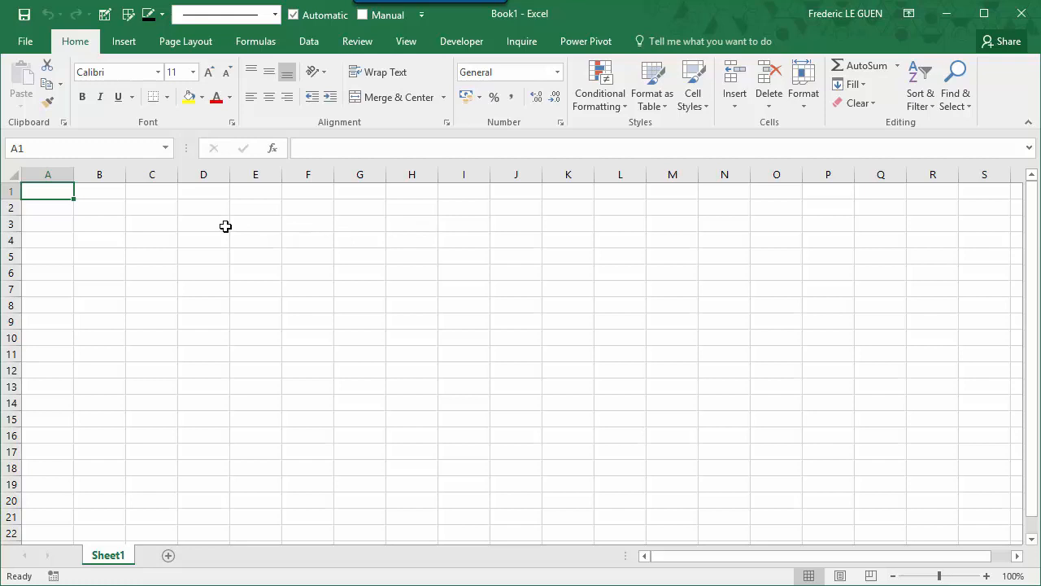
mouse_move(25, 41)
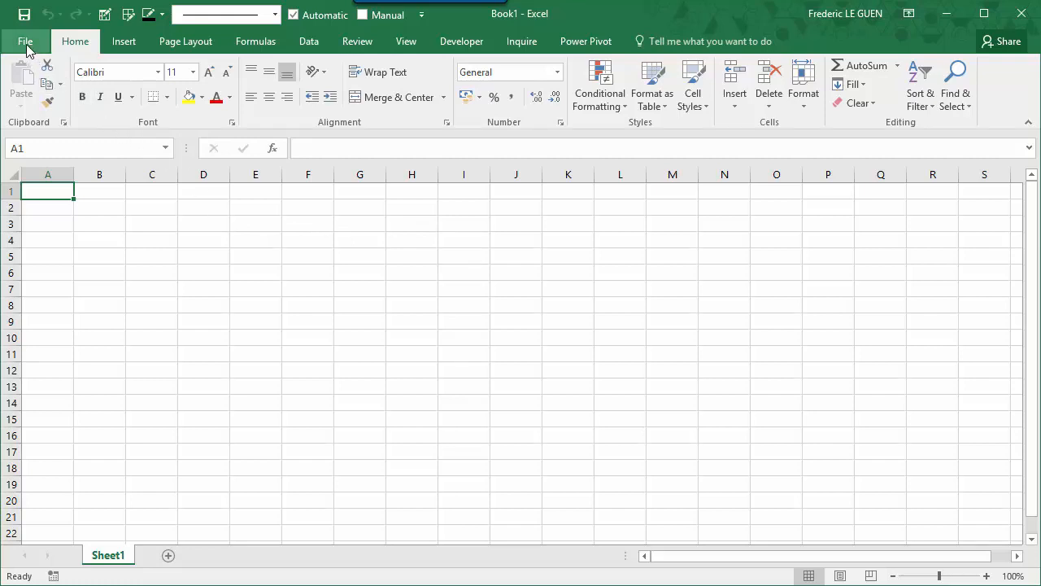
Open the 'How do I get more Display and Help languages from Office.com?' link in Excel's language options
click(25, 41)
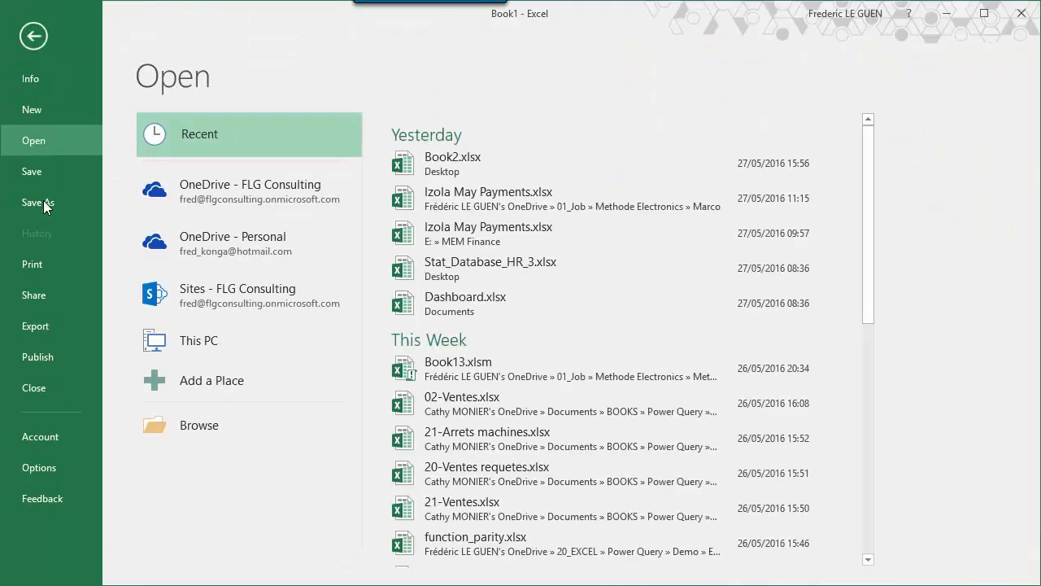
click(38, 467)
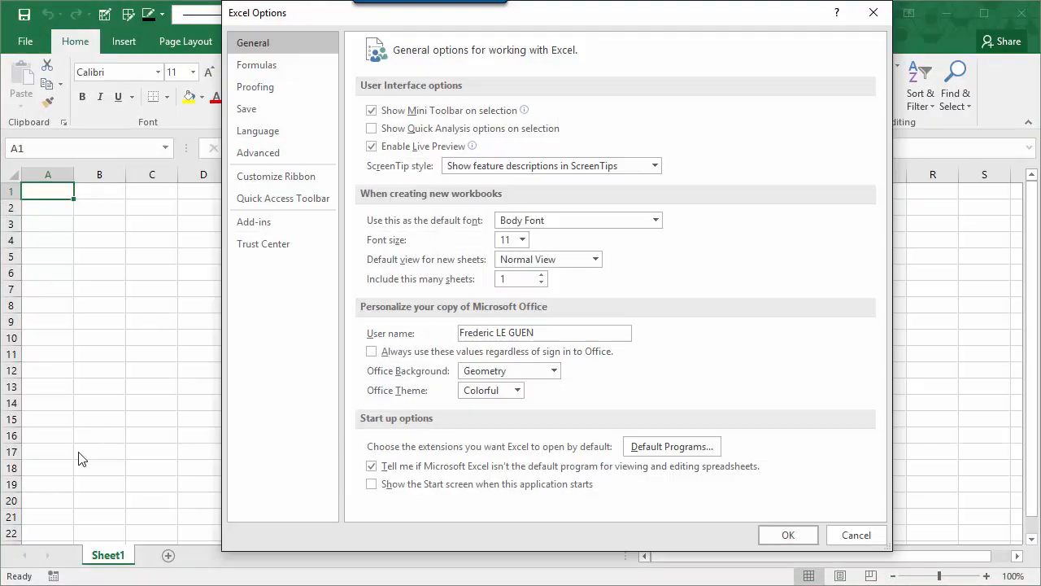
click(257, 130)
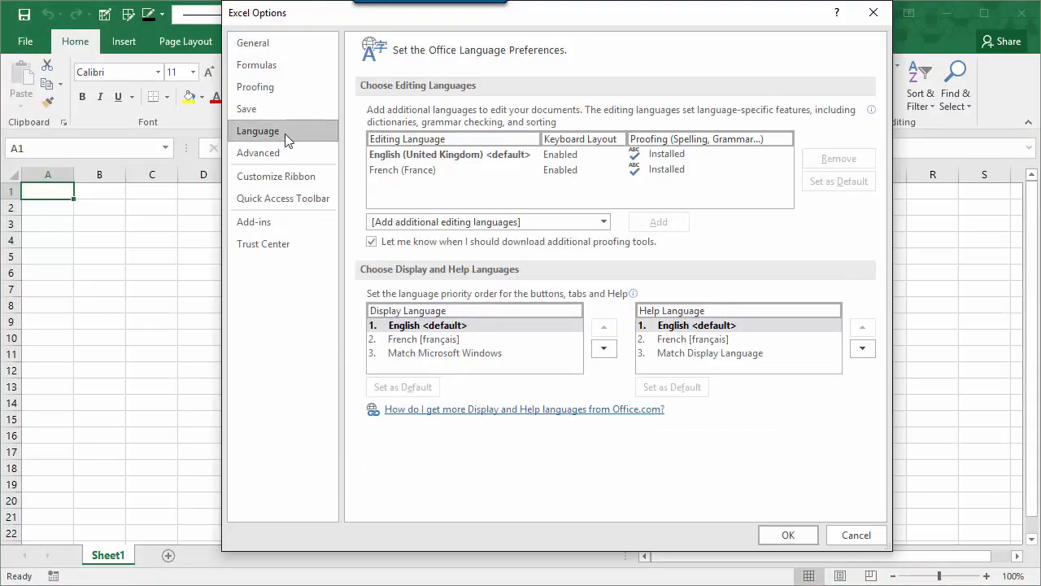
mouse_move(500, 426)
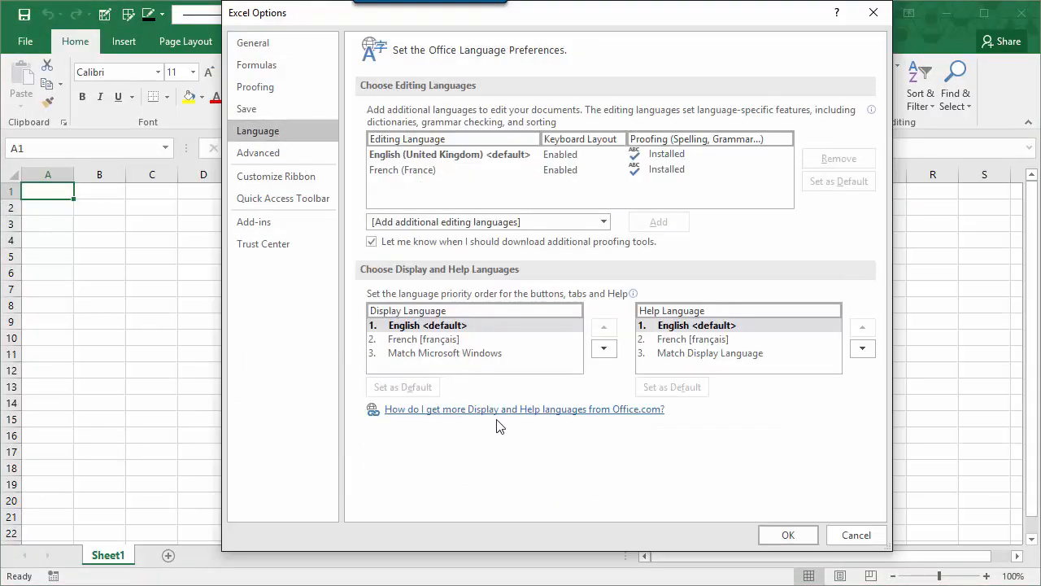
mouse_move(592, 419)
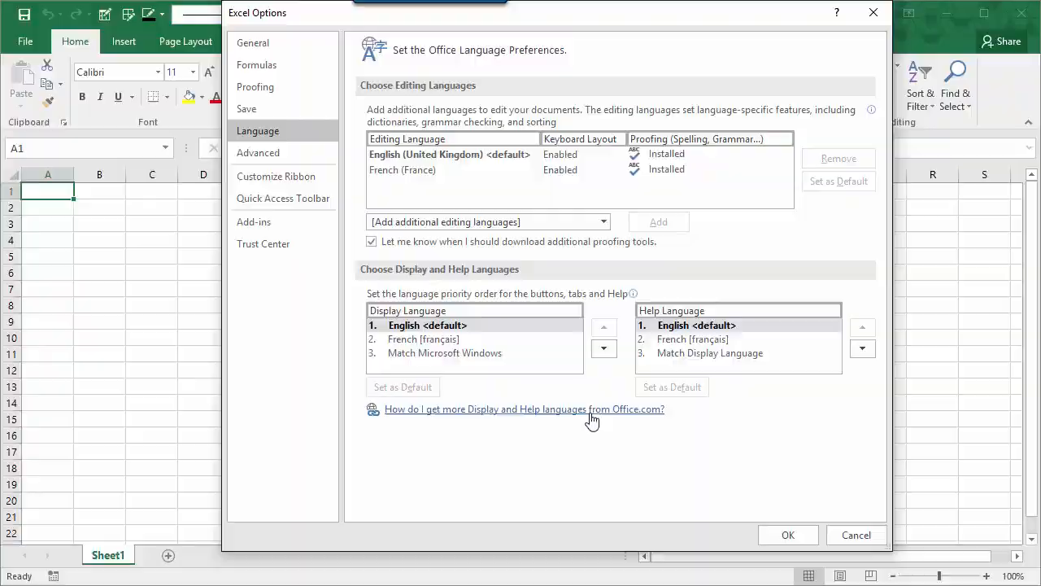
click(524, 409)
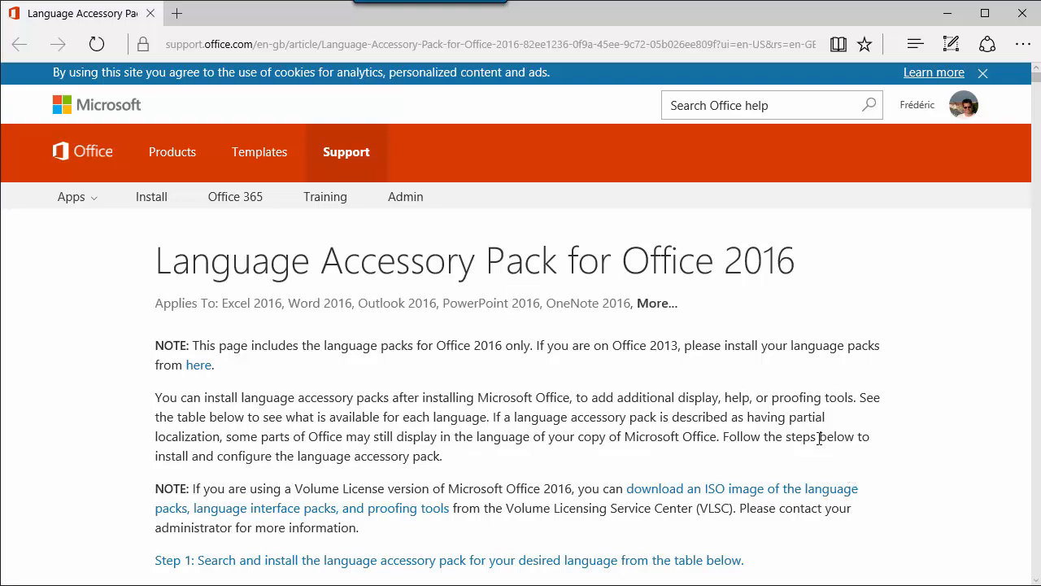
Search the accessory pack page for 'spani' and scroll to the Spanish row
key(ctrl+f)
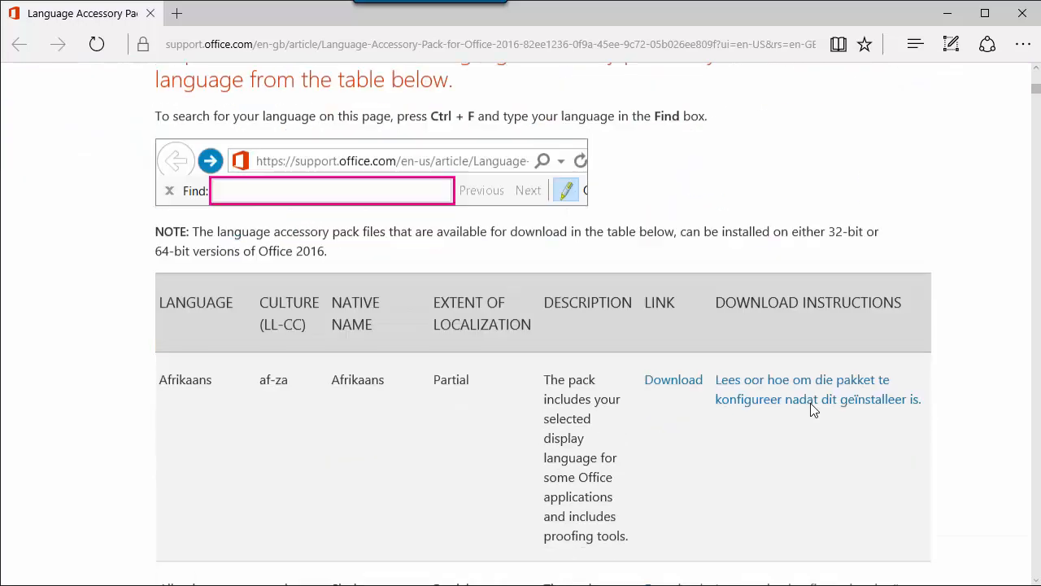
scroll(down, 3)
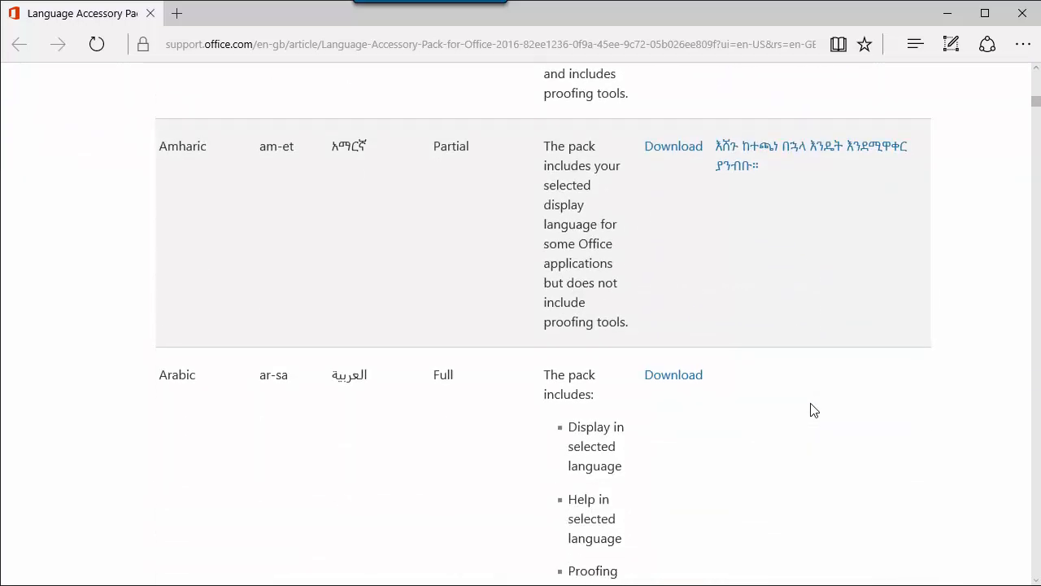
scroll(down, 3)
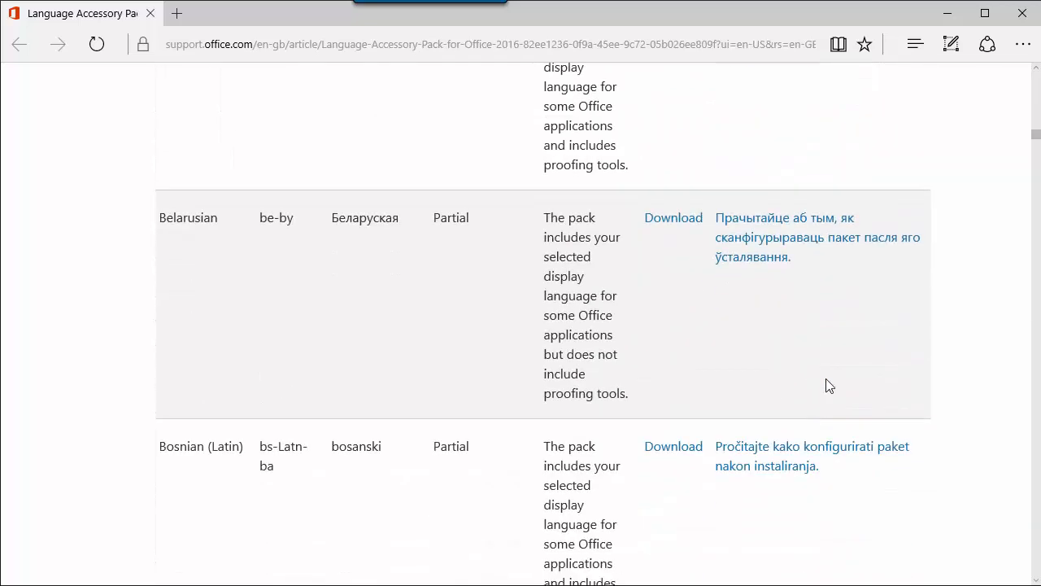
mouse_move(818, 171)
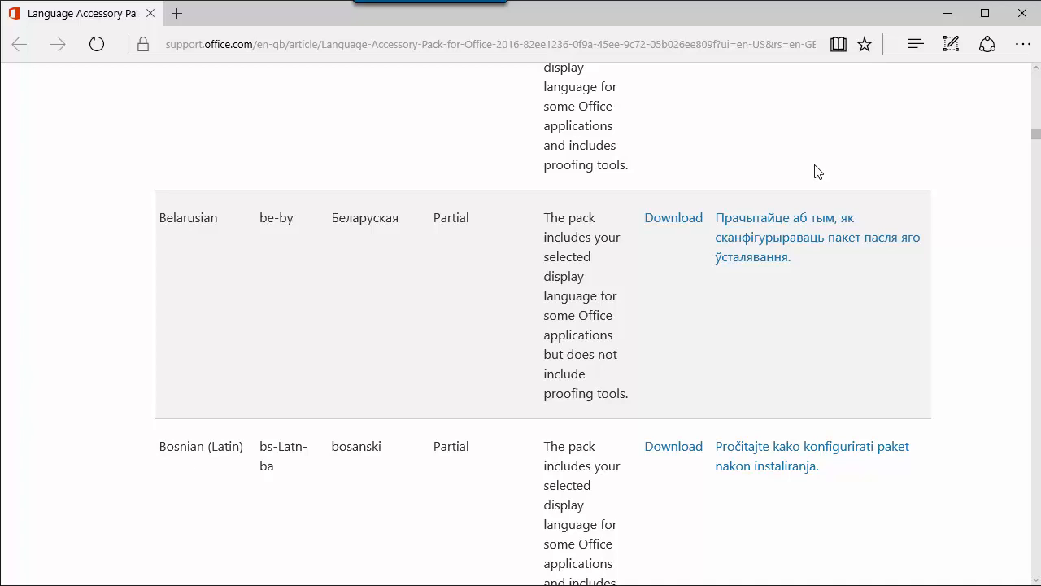
key(ctrl+f)
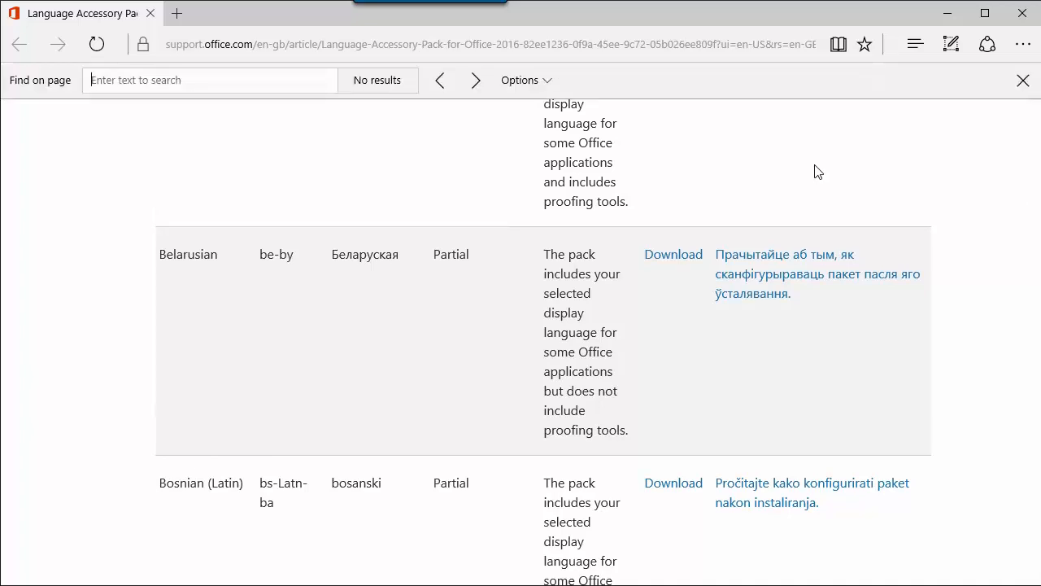
text(spani)
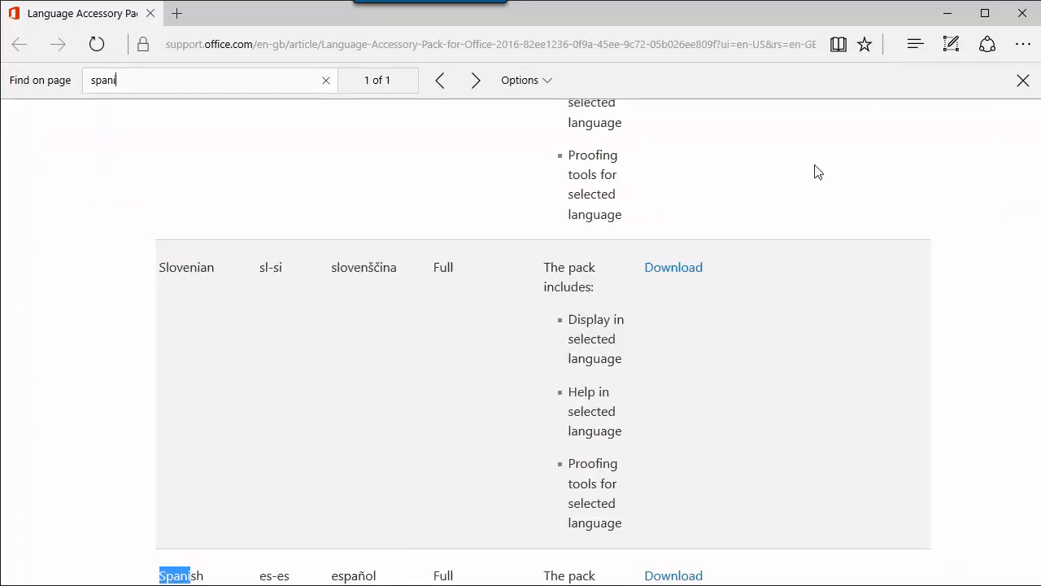
scroll(down, 3)
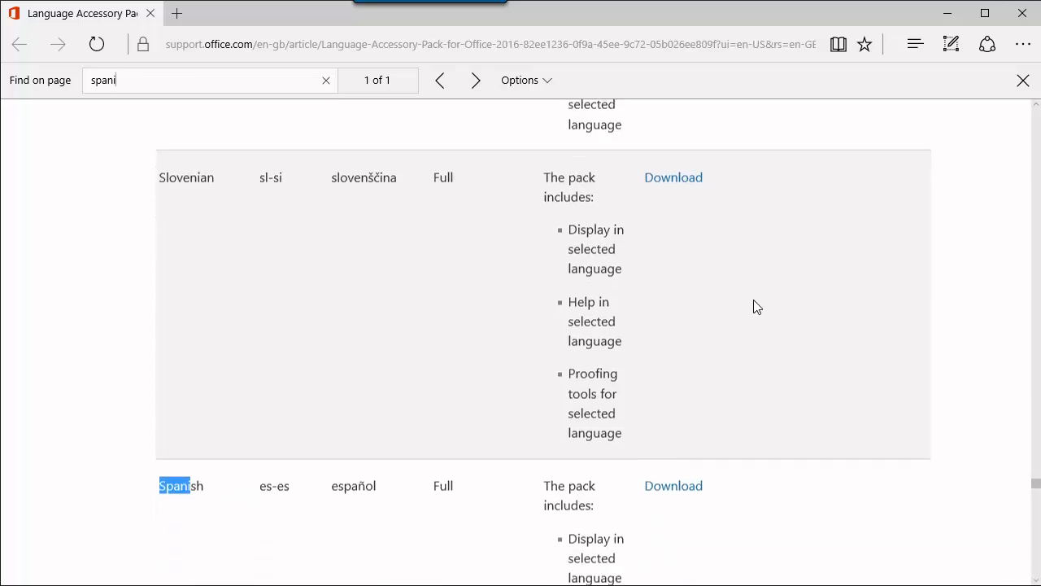
scroll(down, 3)
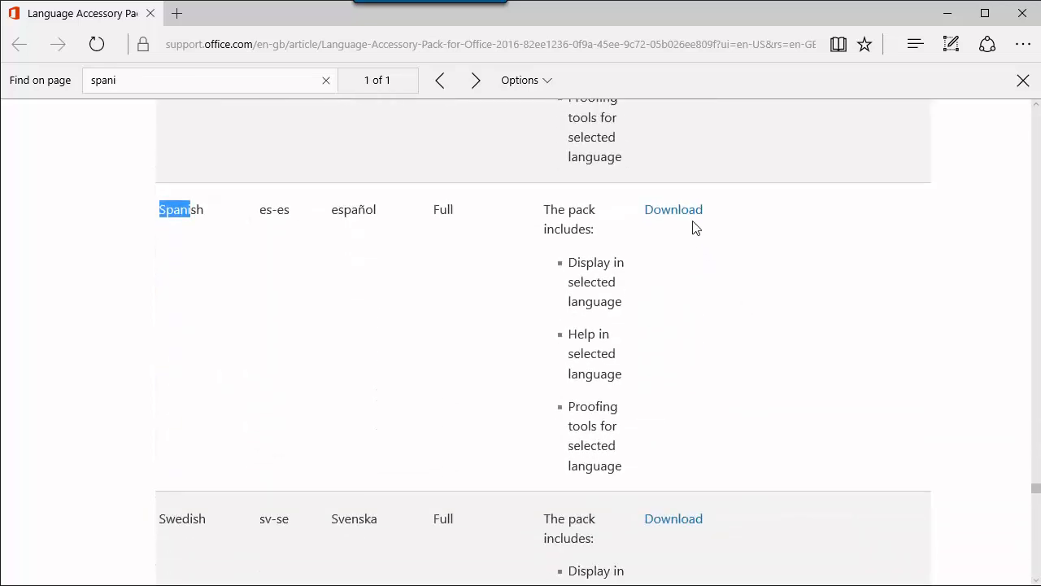
Download, run and install the Spanish language accessory pack, then close the completion message
click(673, 209)
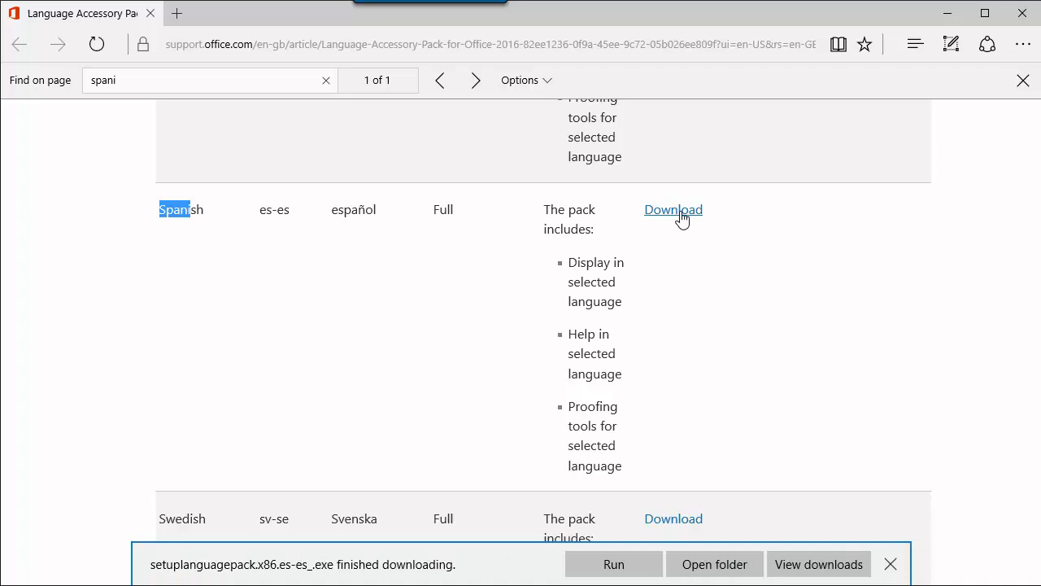
mouse_move(616, 557)
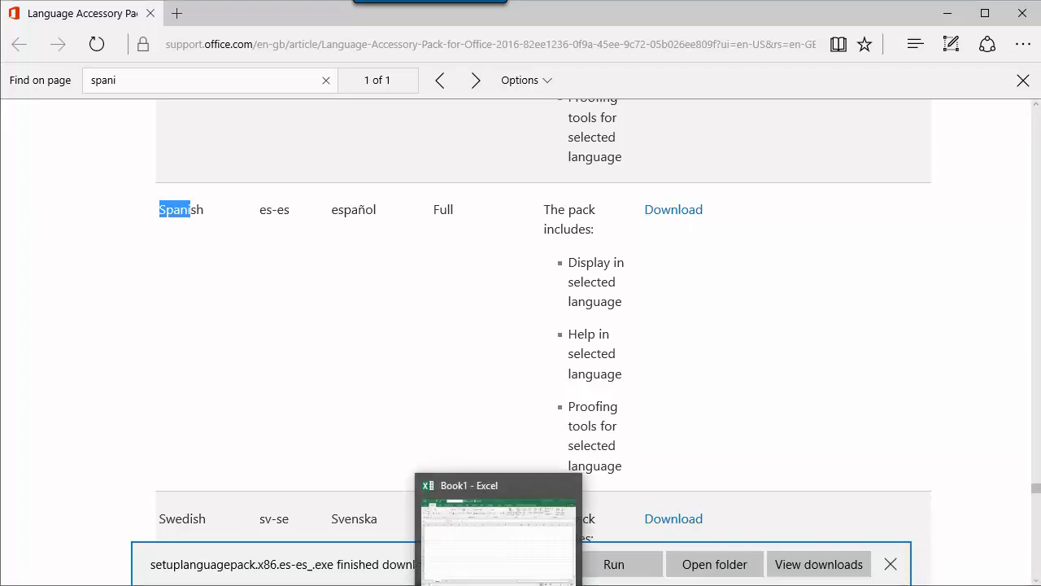
click(497, 528)
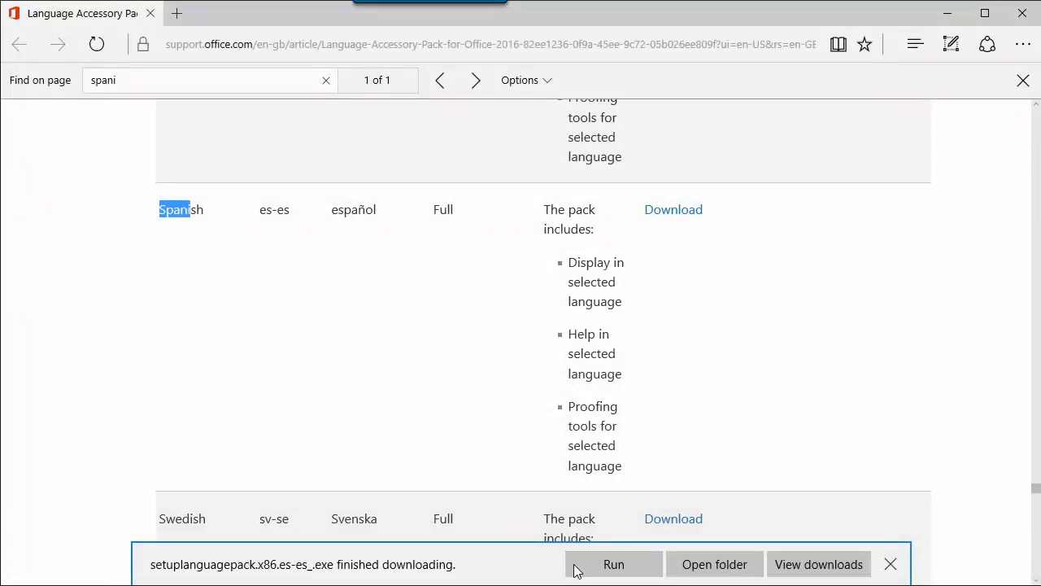
click(614, 564)
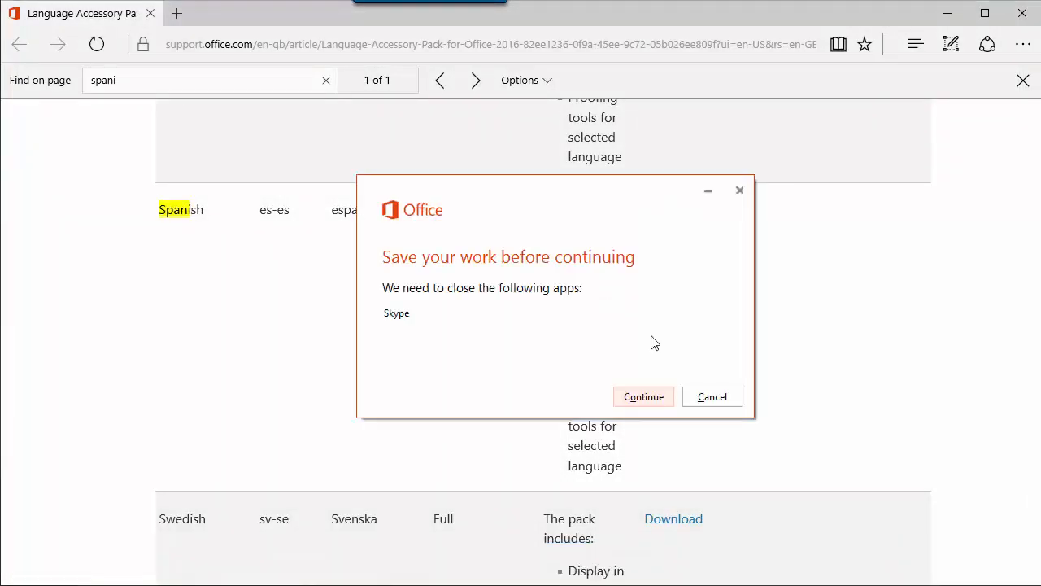
mouse_move(650, 350)
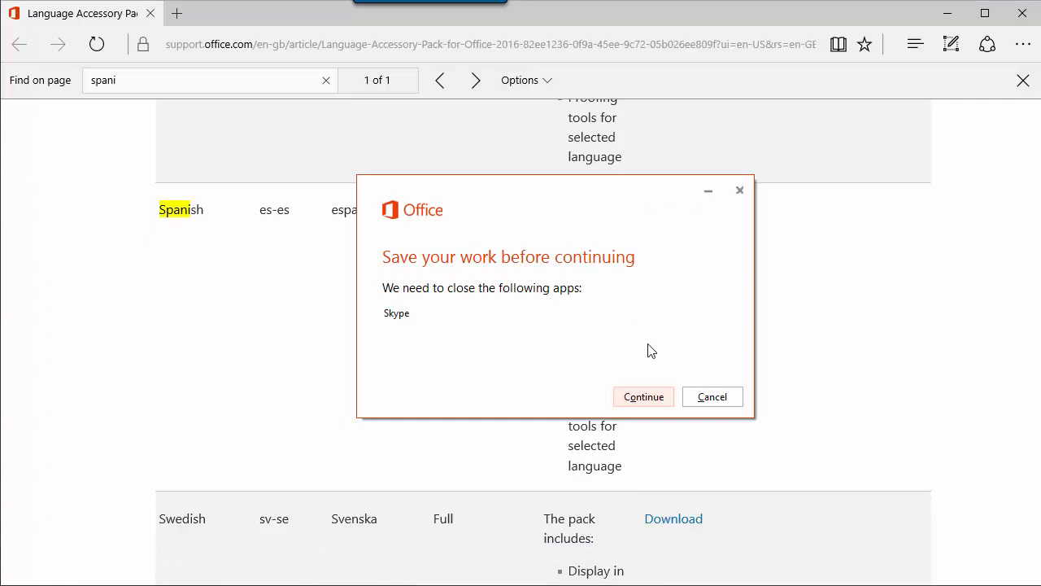
click(643, 396)
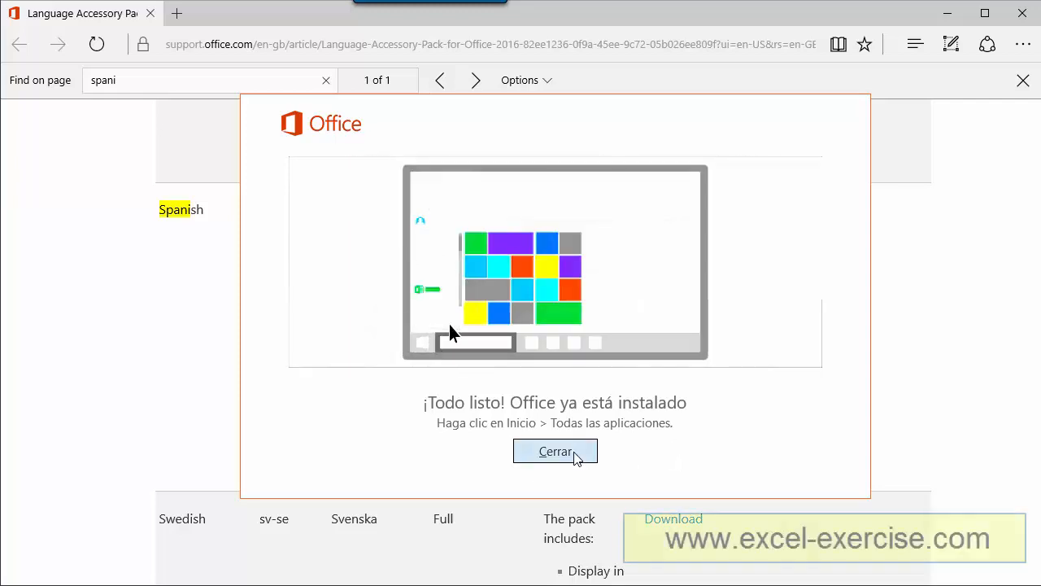
click(555, 451)
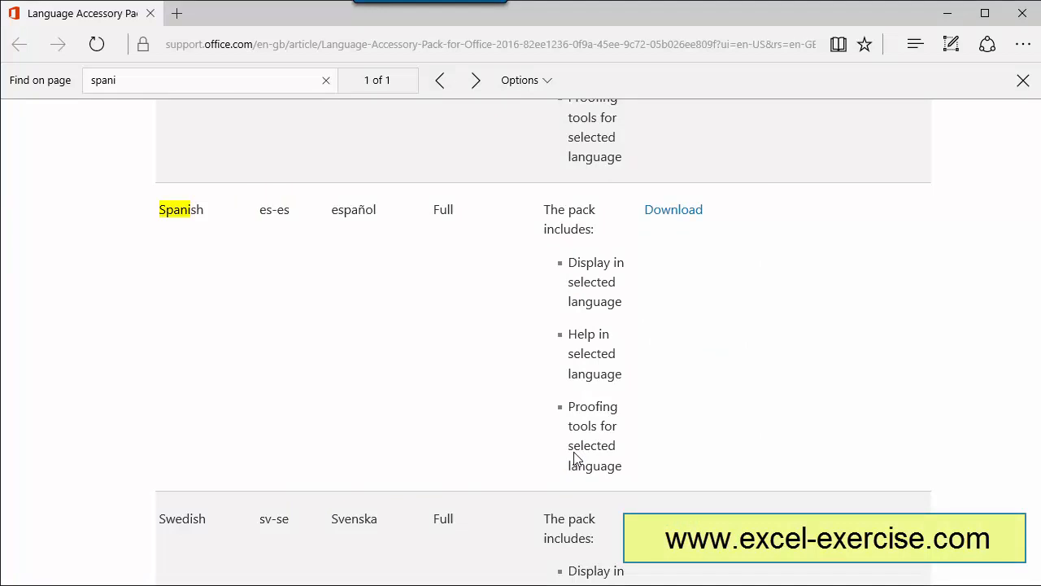
mouse_move(607, 427)
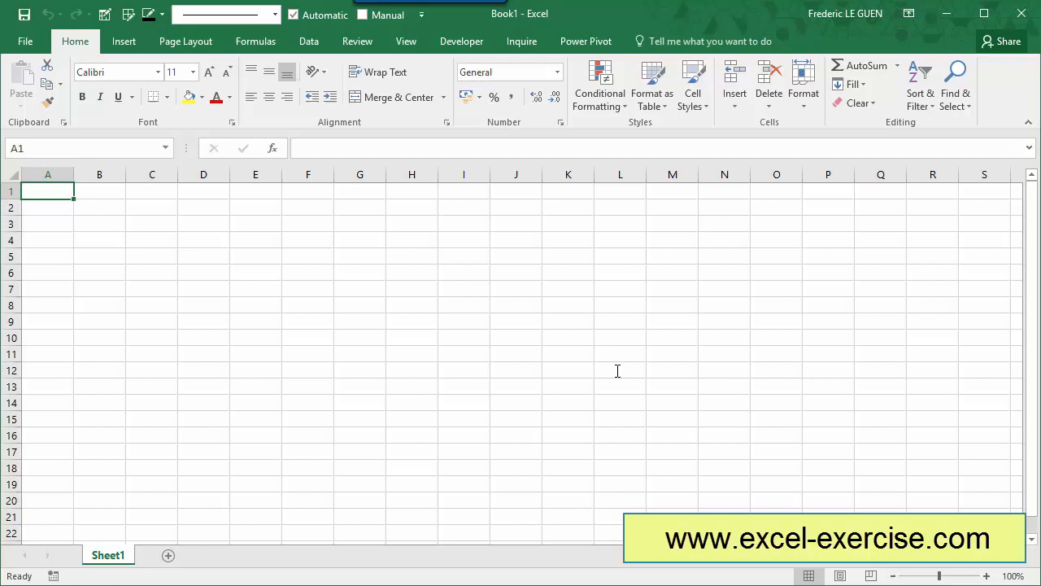
mouse_move(118, 134)
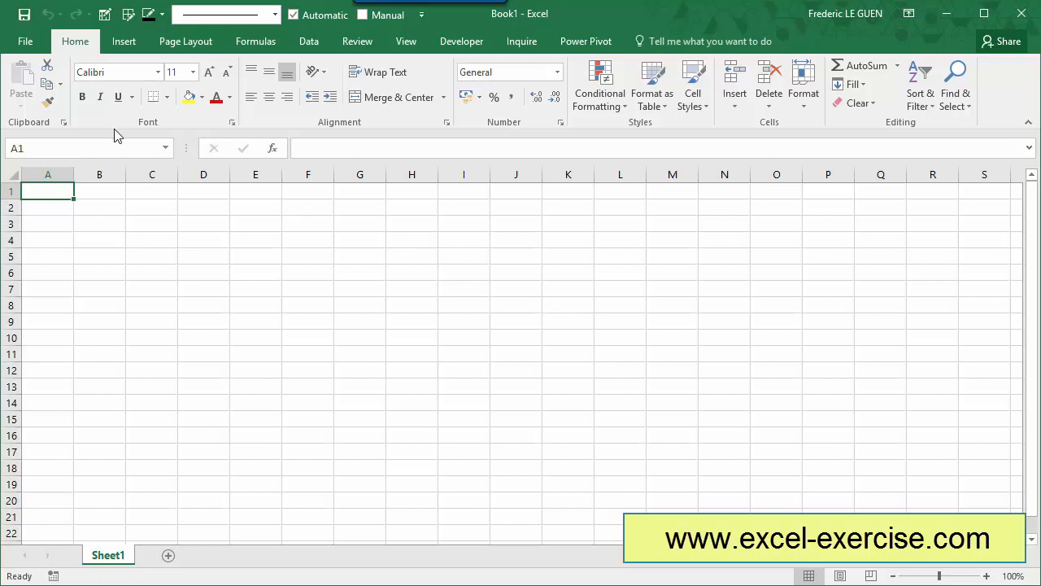
In Excel's language options, select Spanish under Help Language and move it to the top
click(25, 41)
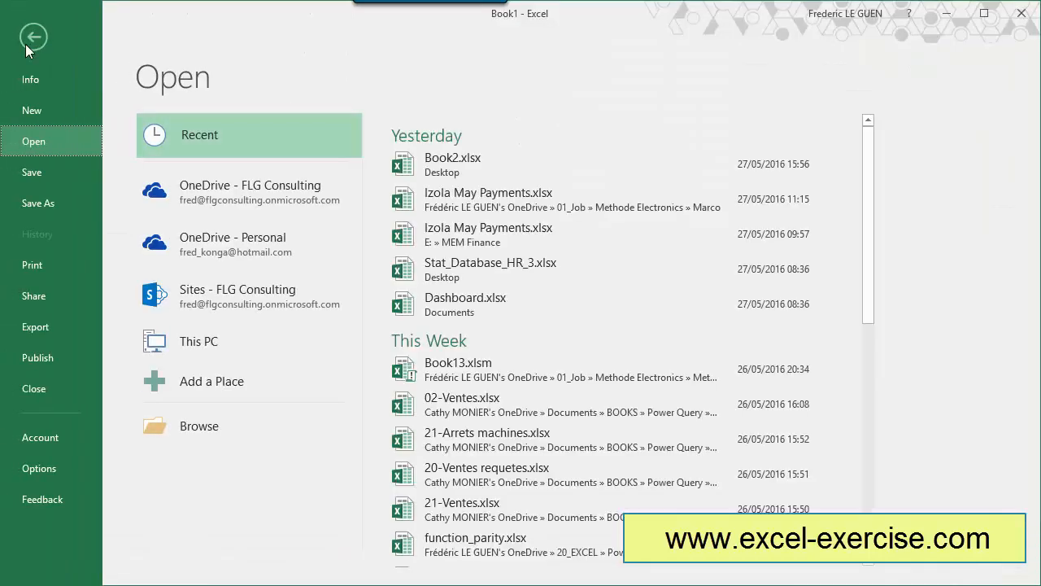
click(33, 38)
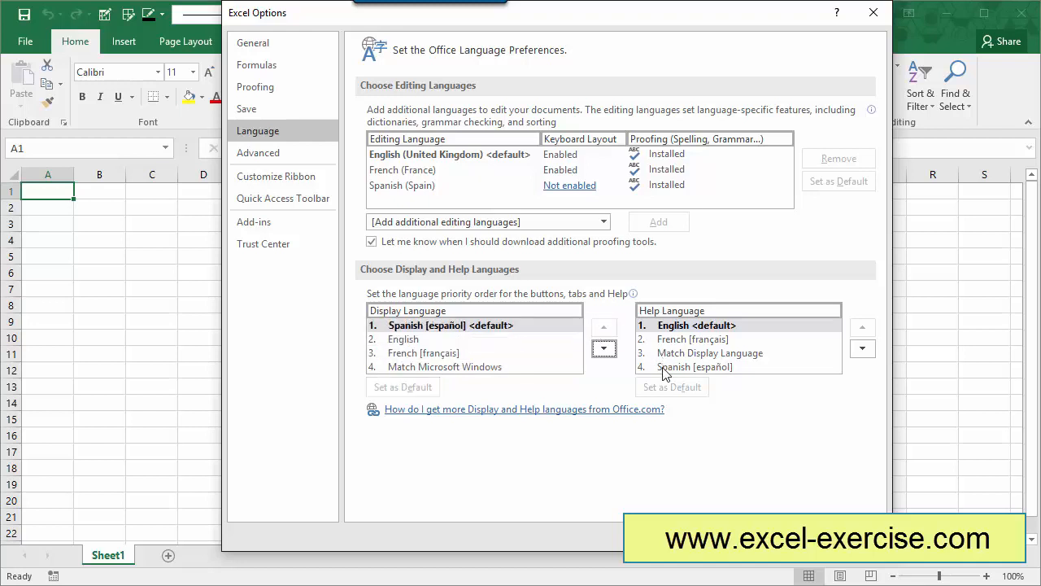
click(863, 327)
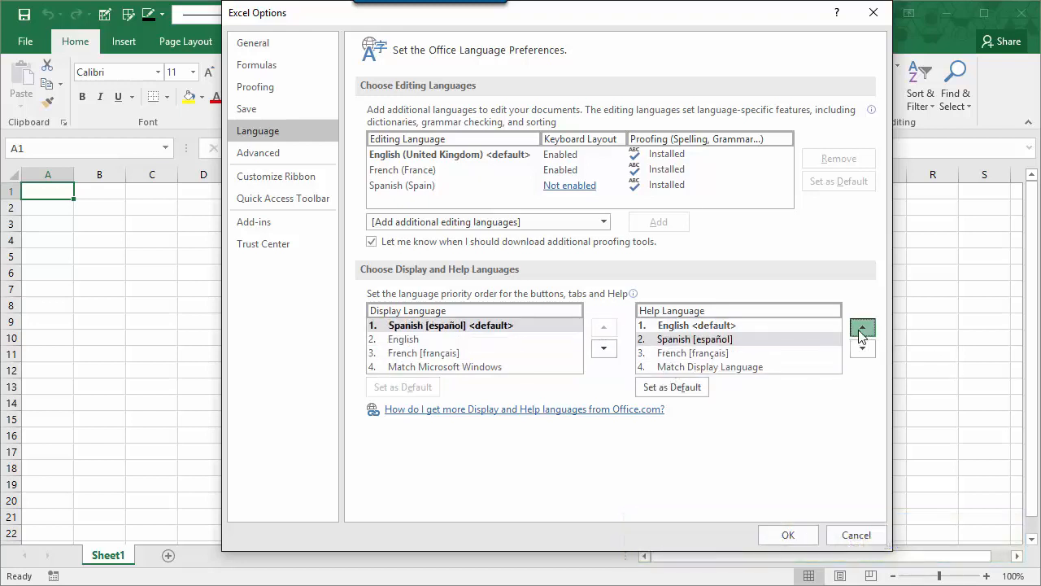
click(861, 326)
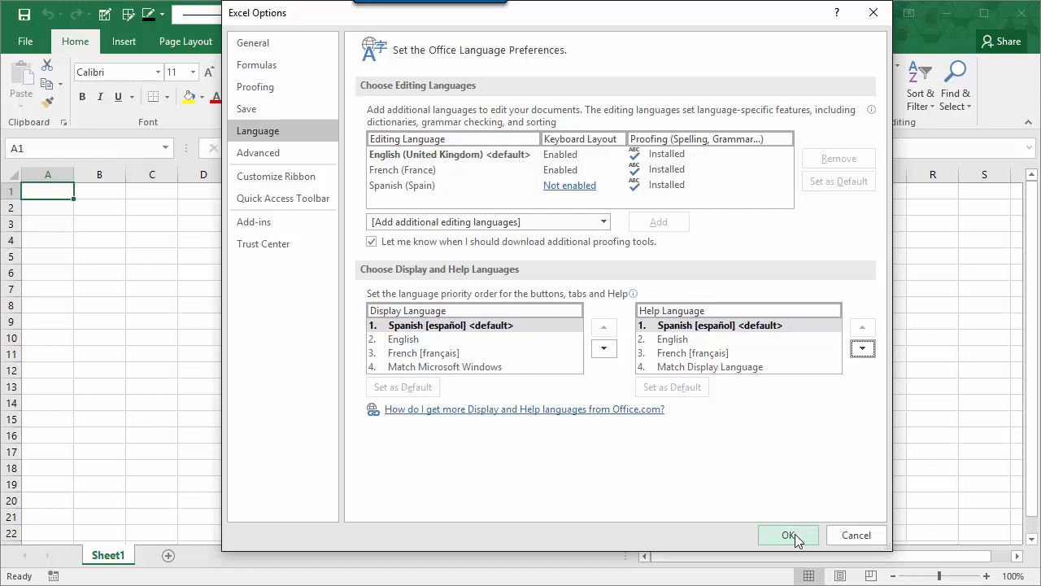
Confirm Excel Options, then open Archivo in Word to verify the Spanish menus
click(788, 535)
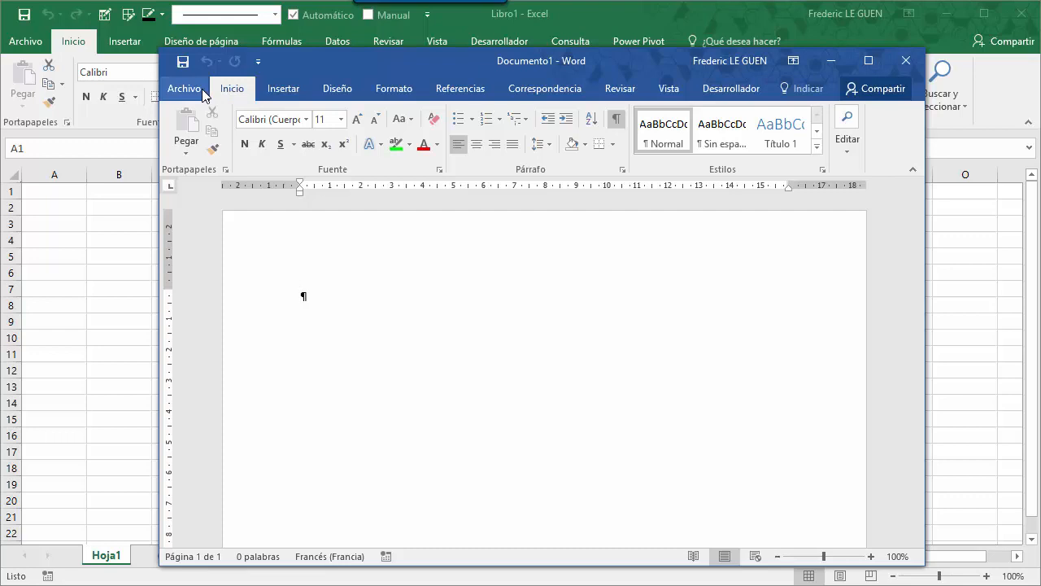
click(184, 88)
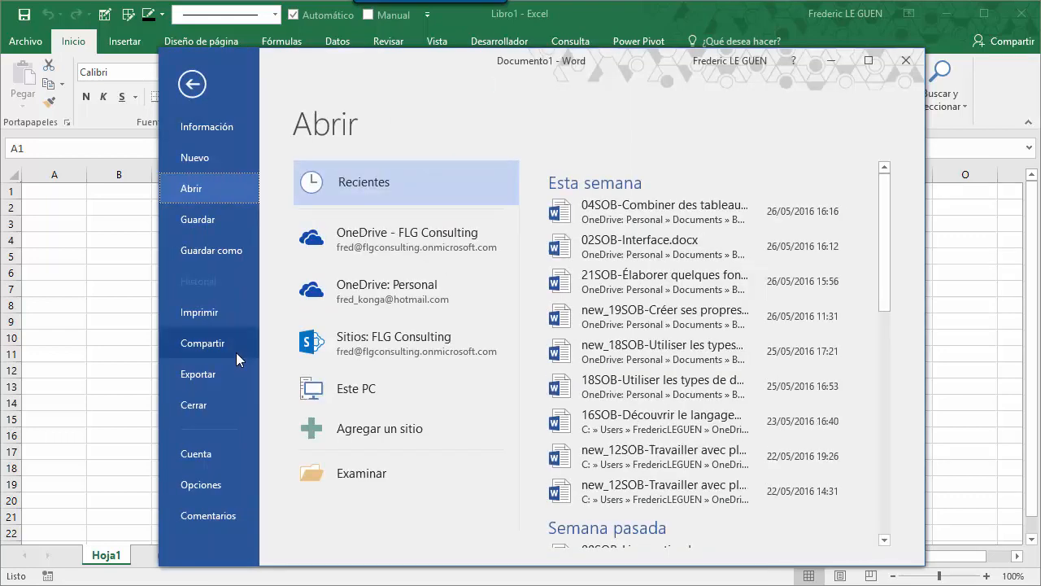